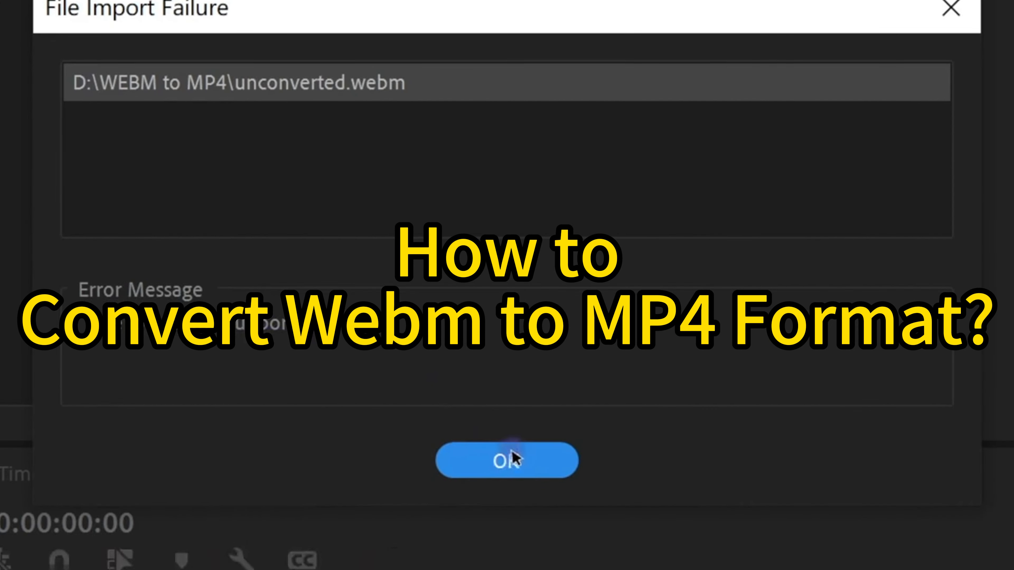
- Acknowledge the File Import Failure message for the WebM file with OK
left_click(506, 461)
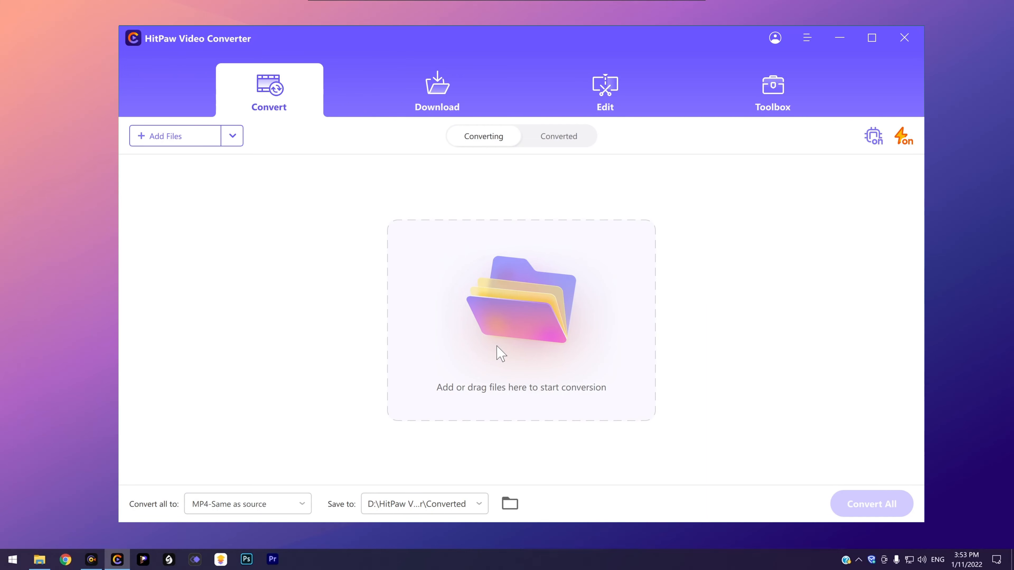
mouse_move(345, 401)
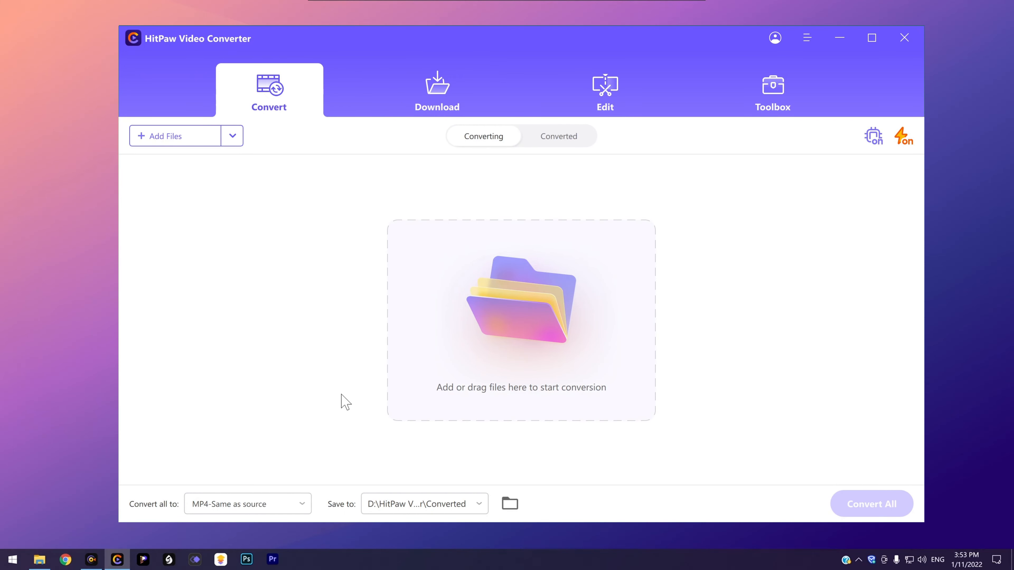
mouse_move(74, 431)
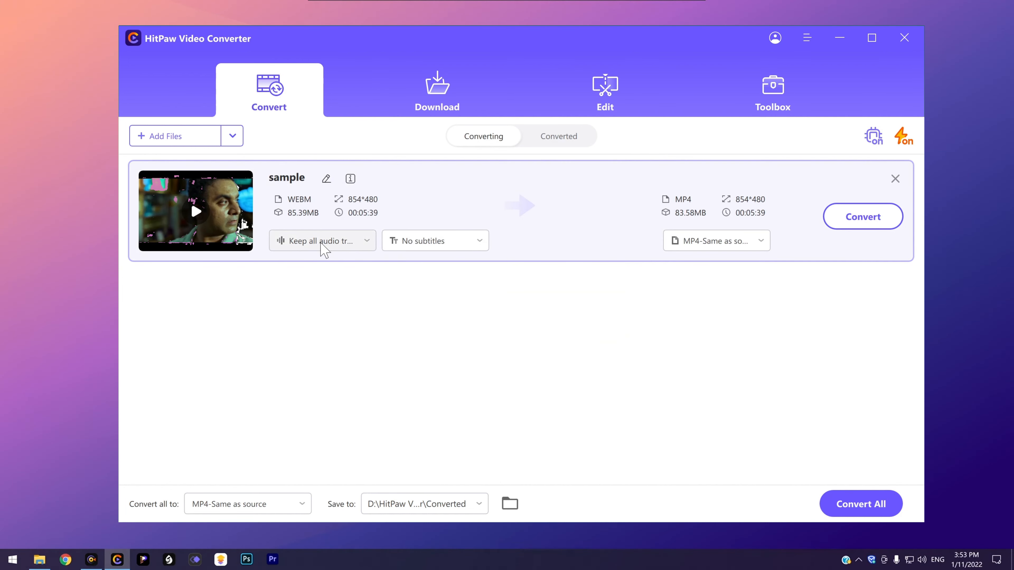
mouse_move(354, 252)
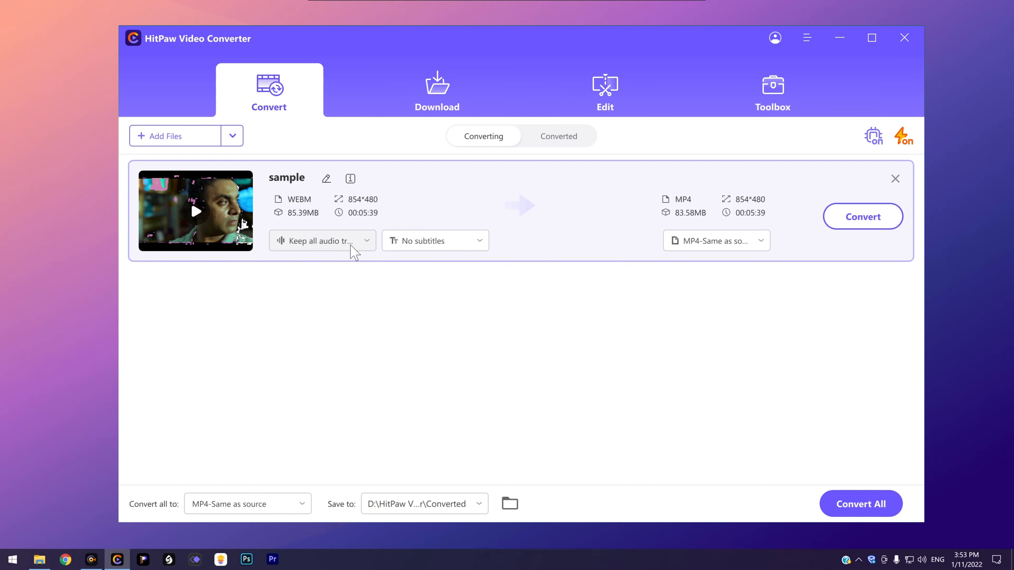
mouse_move(294, 208)
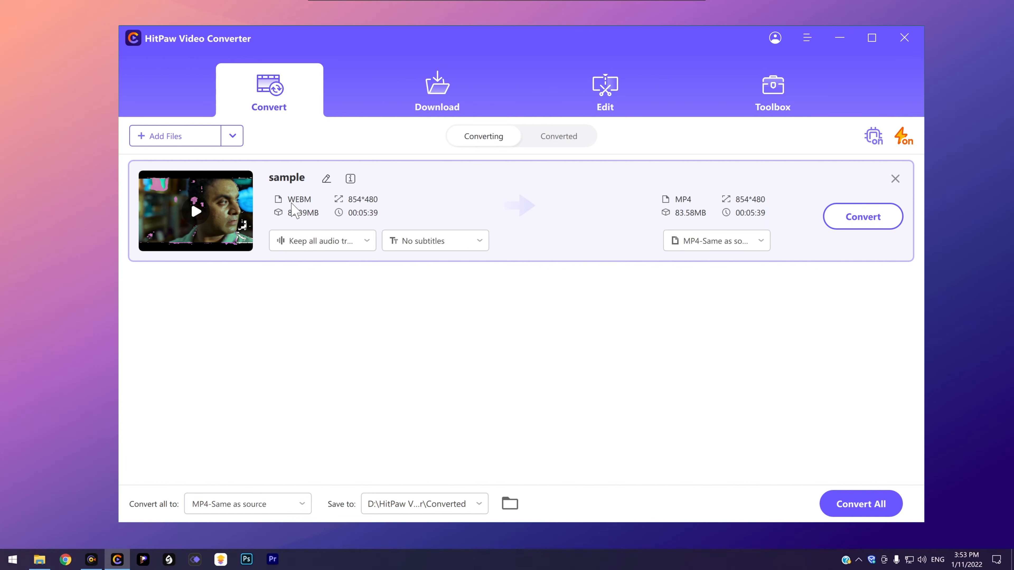
- Choose MP4 'Same as source' from the Video formats as the output for 'sample'
left_click(715, 241)
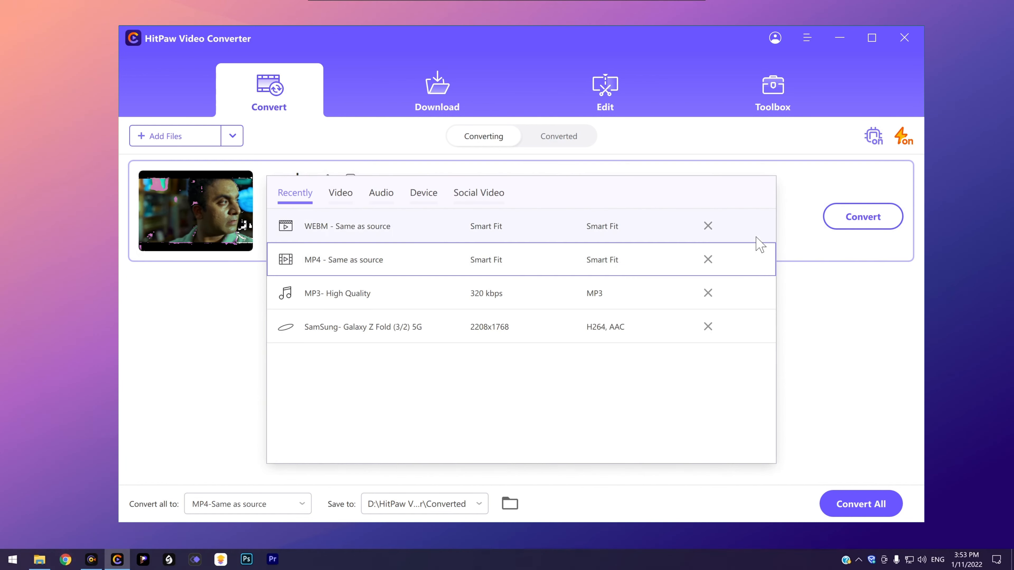
left_click(341, 193)
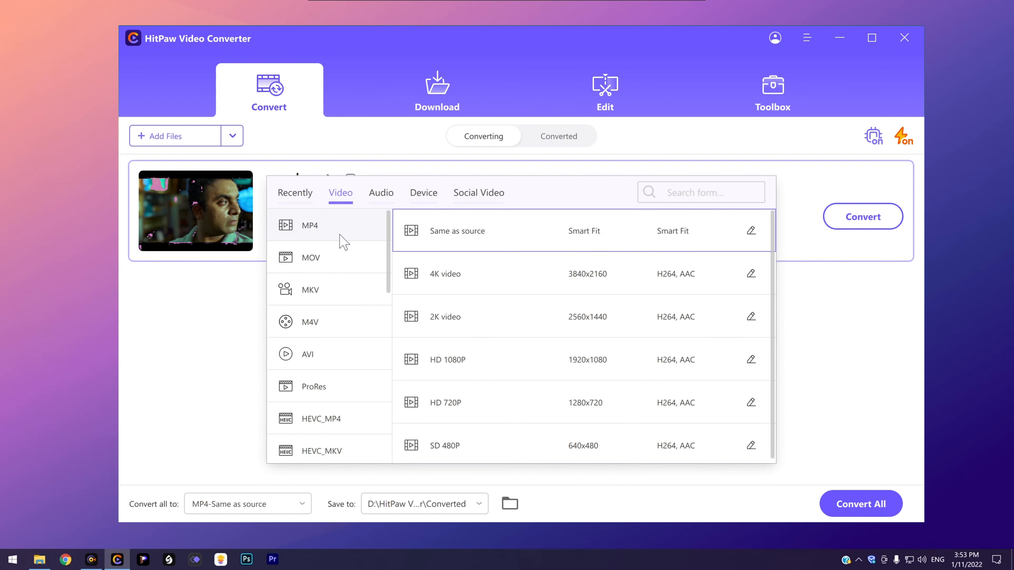
scroll("down", 3)
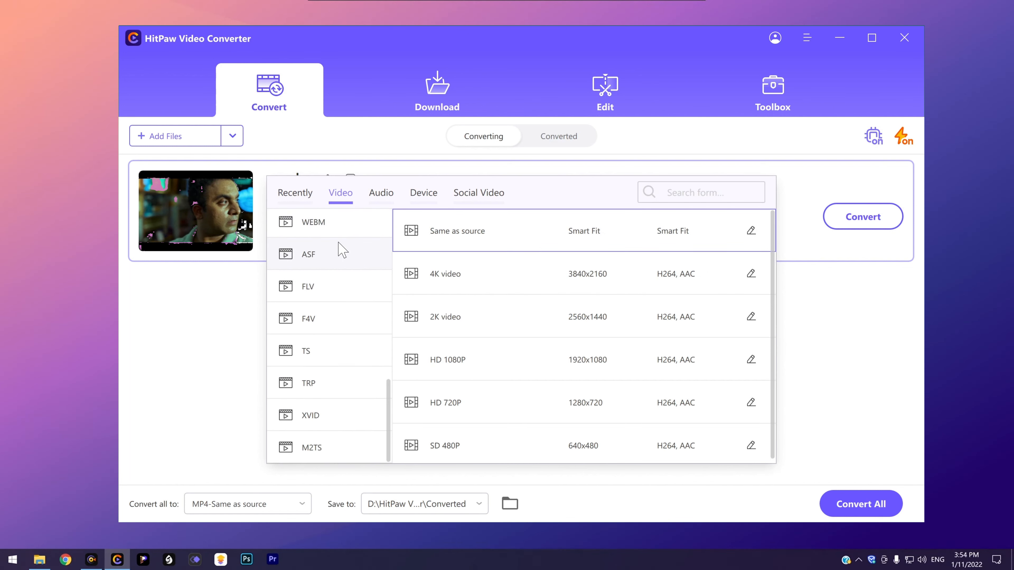
scroll("up", 3)
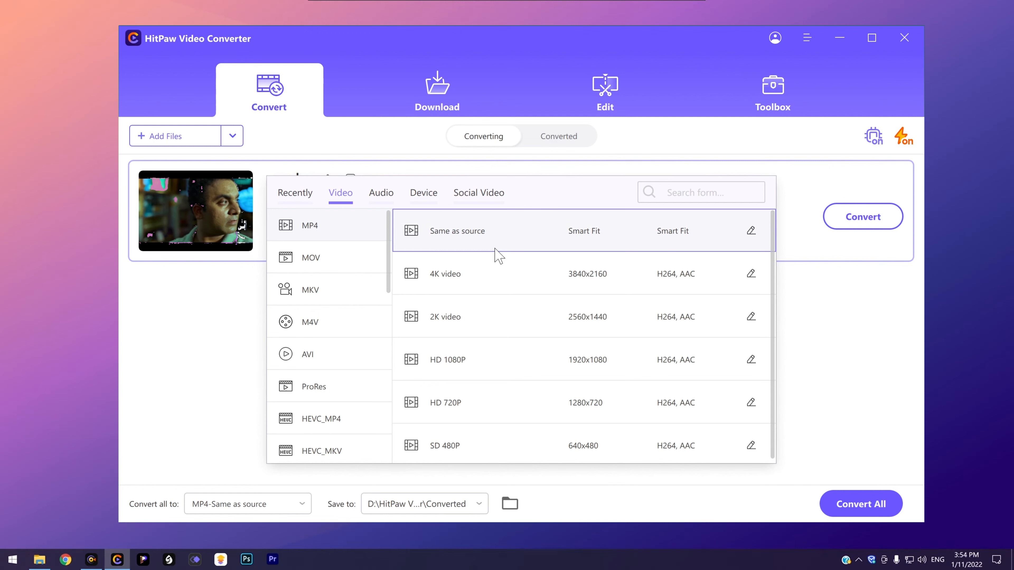
left_click(456, 230)
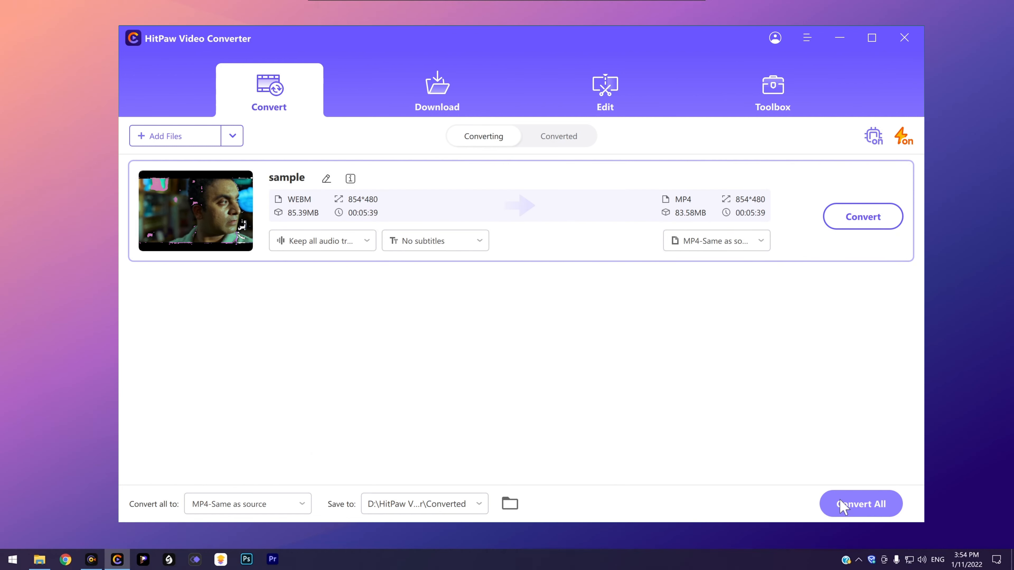
- Run Convert All so 'sample' is converted to MP4 and the queue empties
left_click(860, 504)
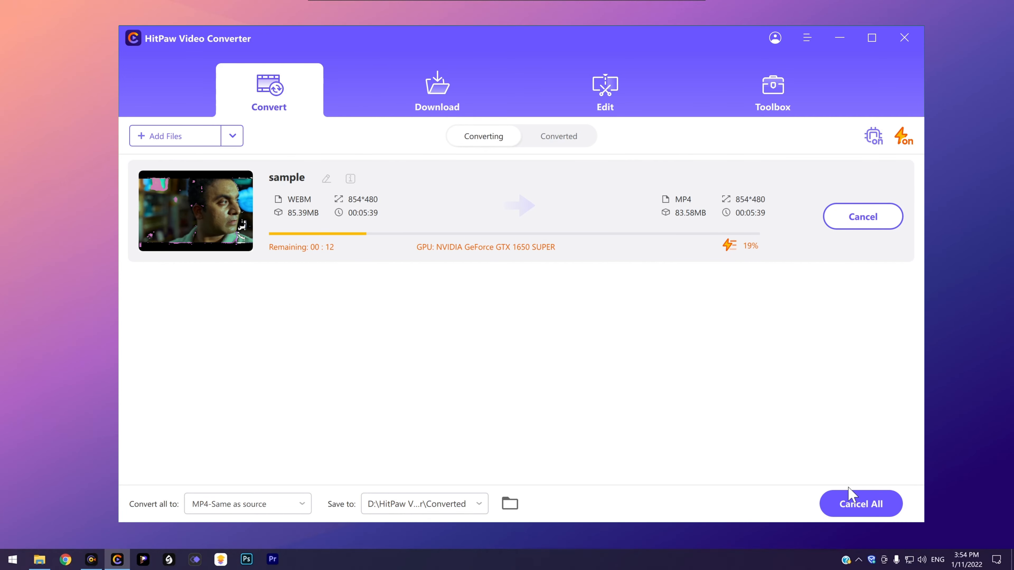
left_click(861, 504)
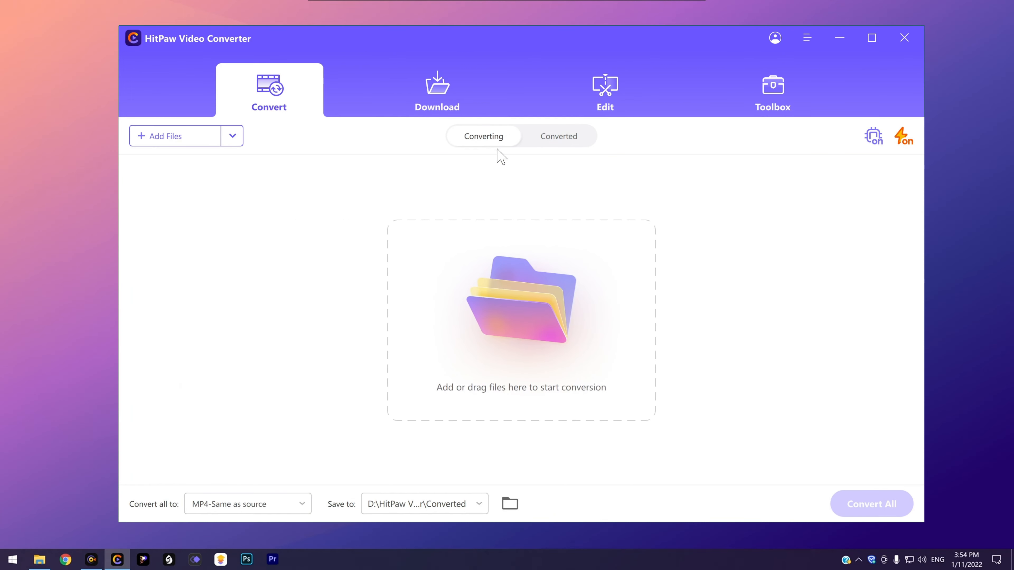